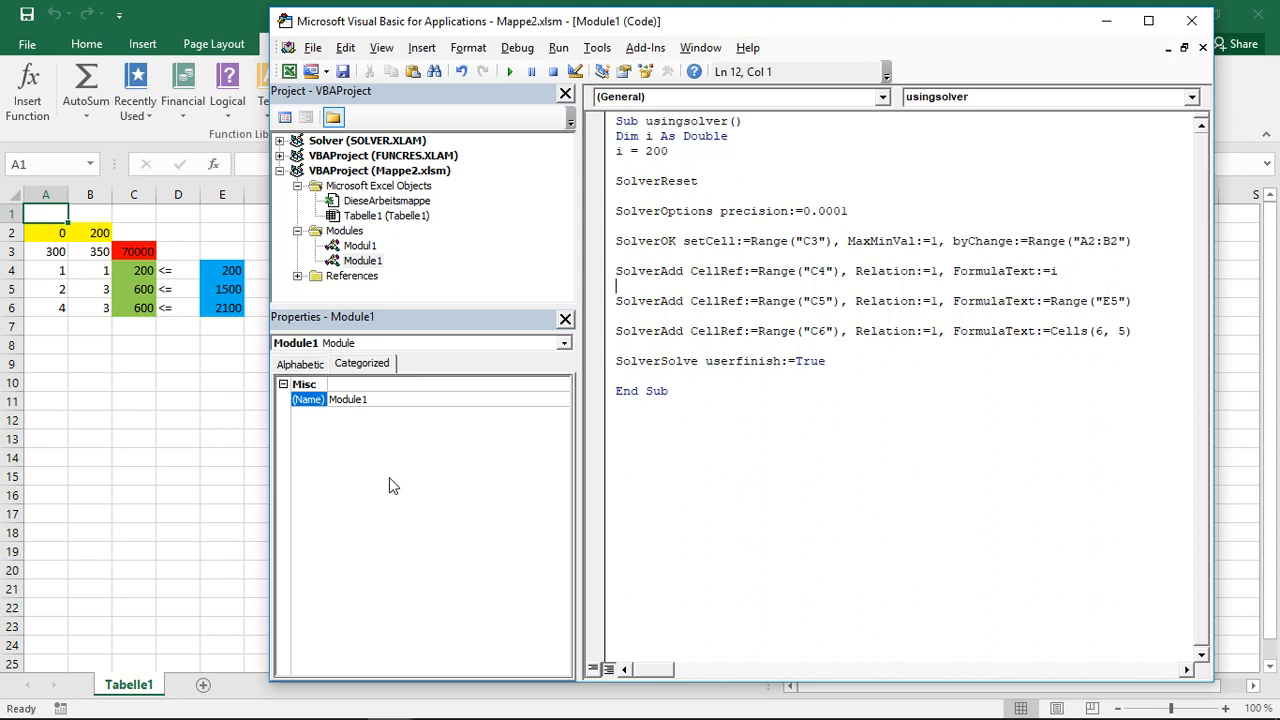
{"action": "mouse_move", "coordinate": [369, 230]}
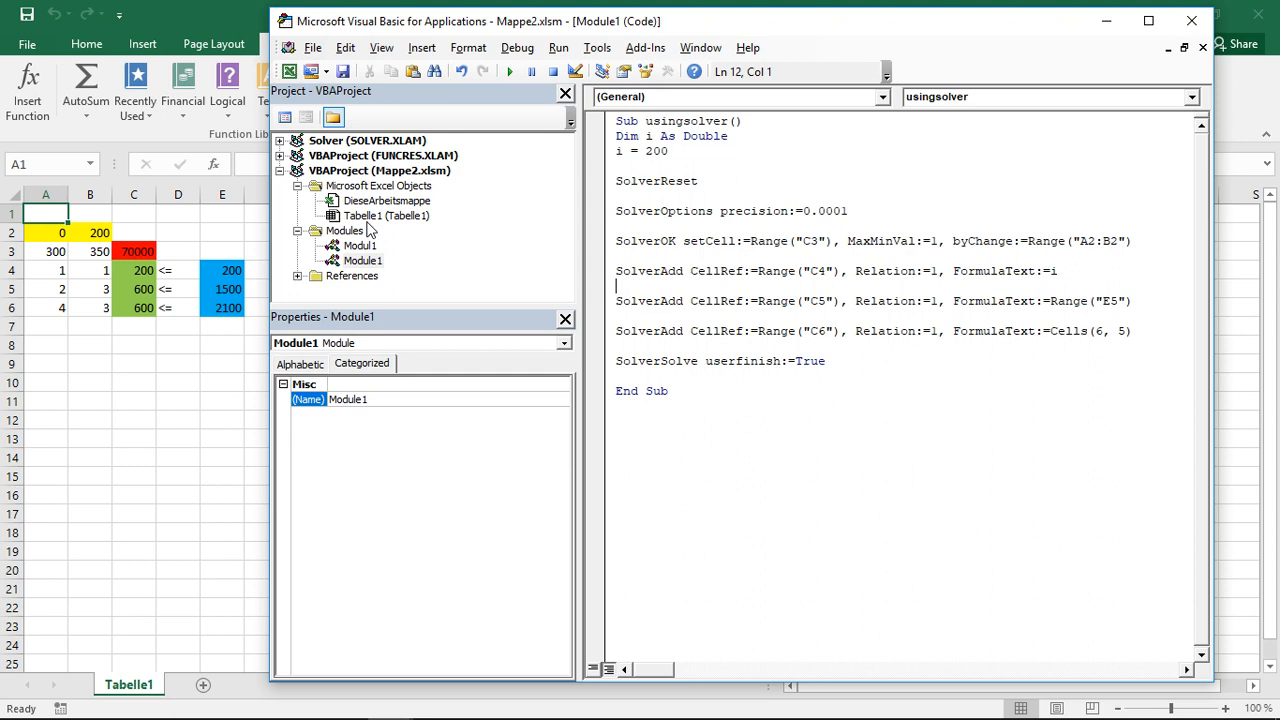
{"action": "mouse_move", "coordinate": [368, 235]}
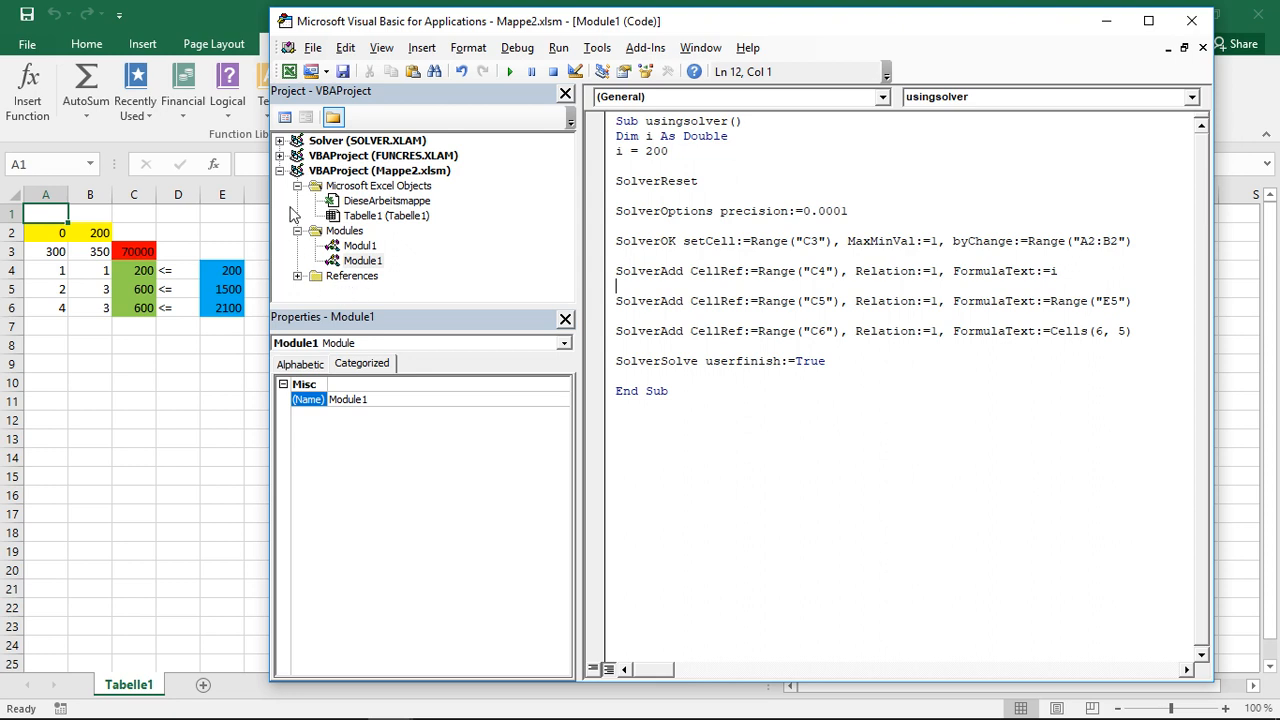
{"action": "mouse_move", "coordinate": [305, 195]}
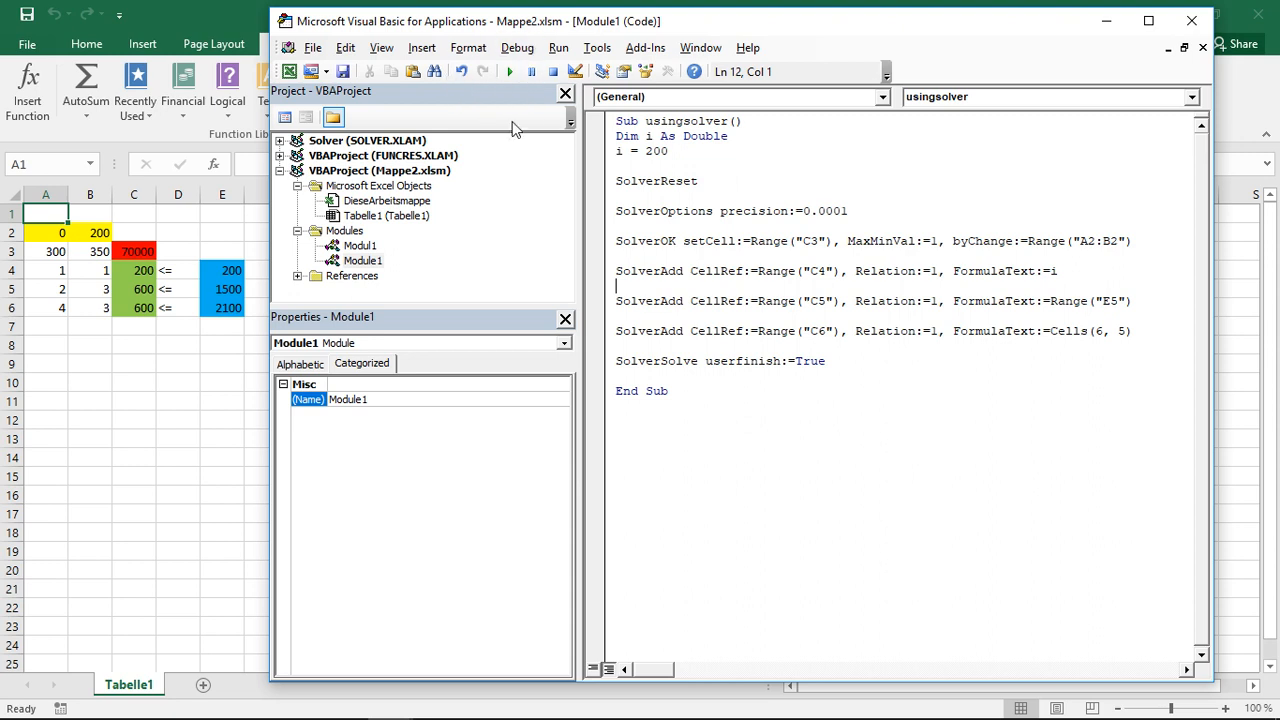
{"action": "mouse_move", "coordinate": [445, 128]}
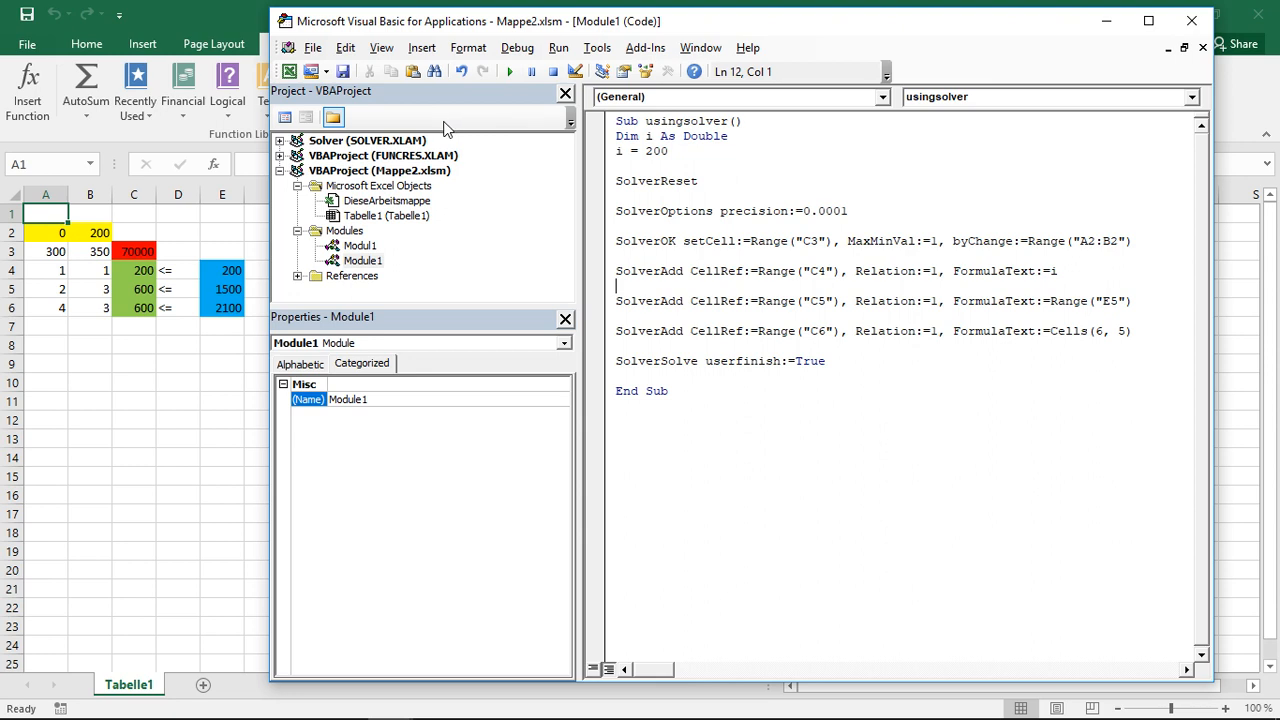
{"action": "mouse_move", "coordinate": [262, 79]}
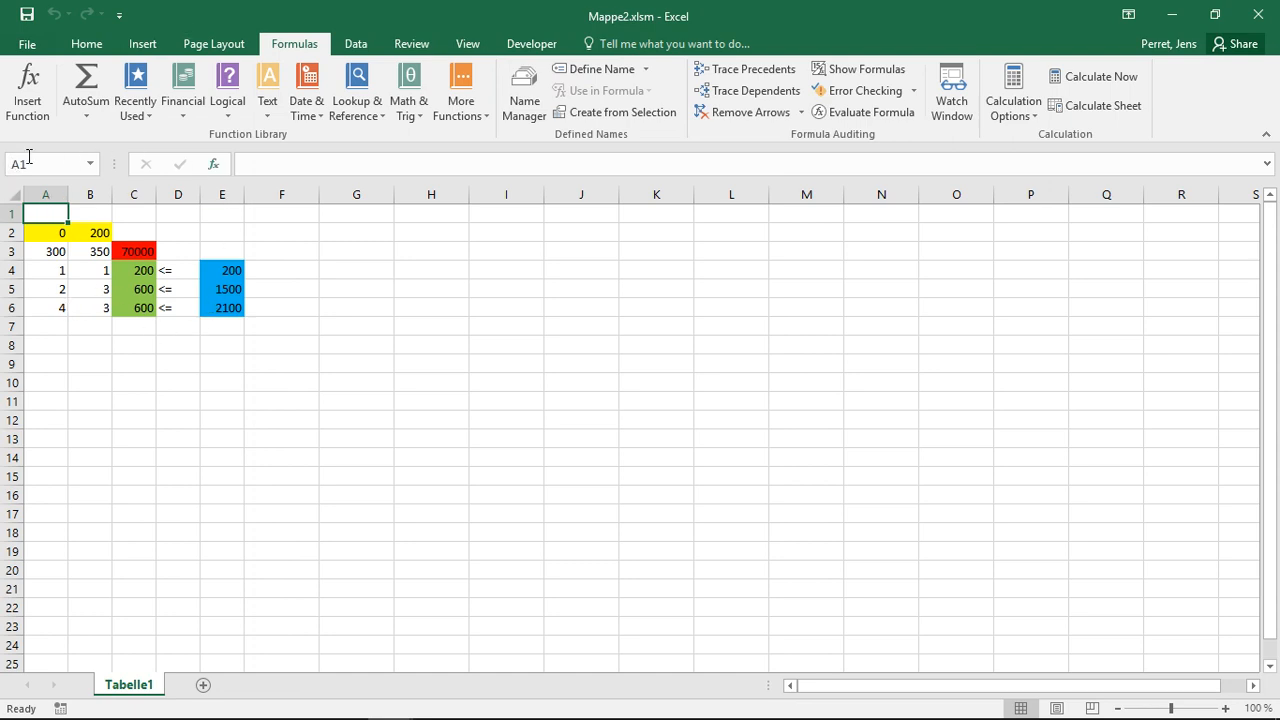
Step: Bring up the Save As page for the Mappe2 workbook from the File menu
{"action": "left_click", "coordinate": [40, 44]}
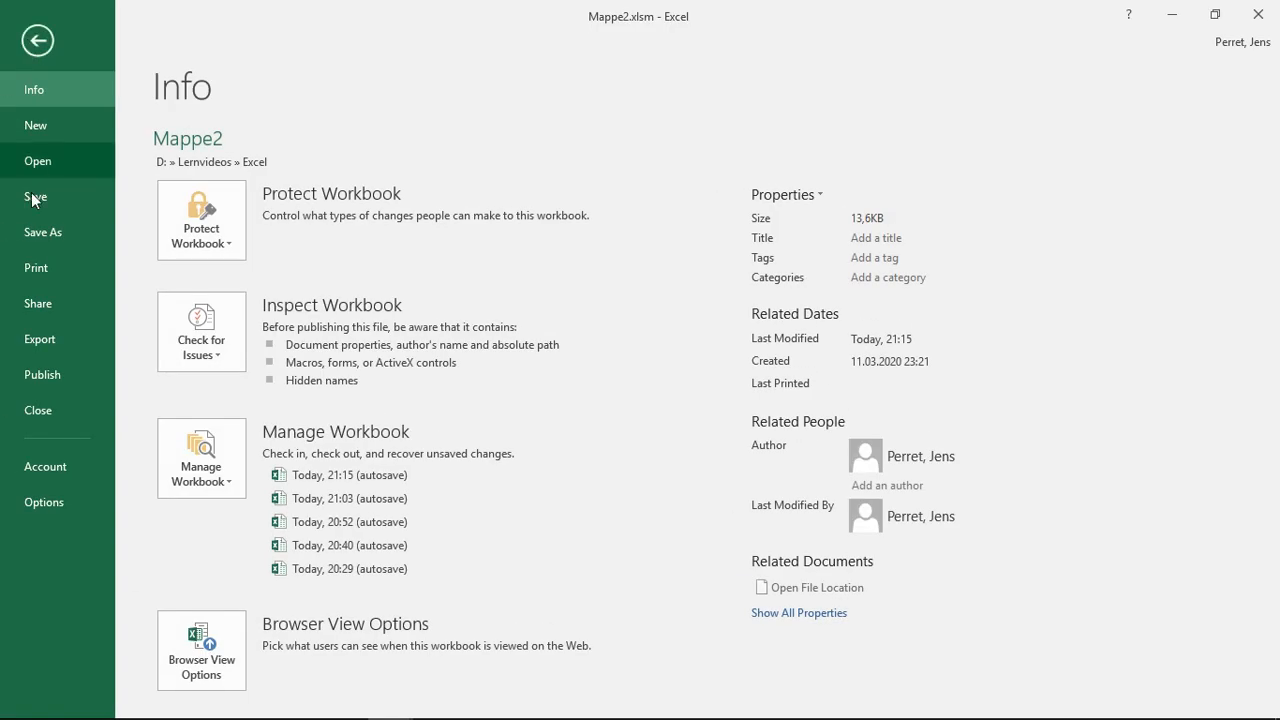
{"action": "left_click", "coordinate": [43, 232]}
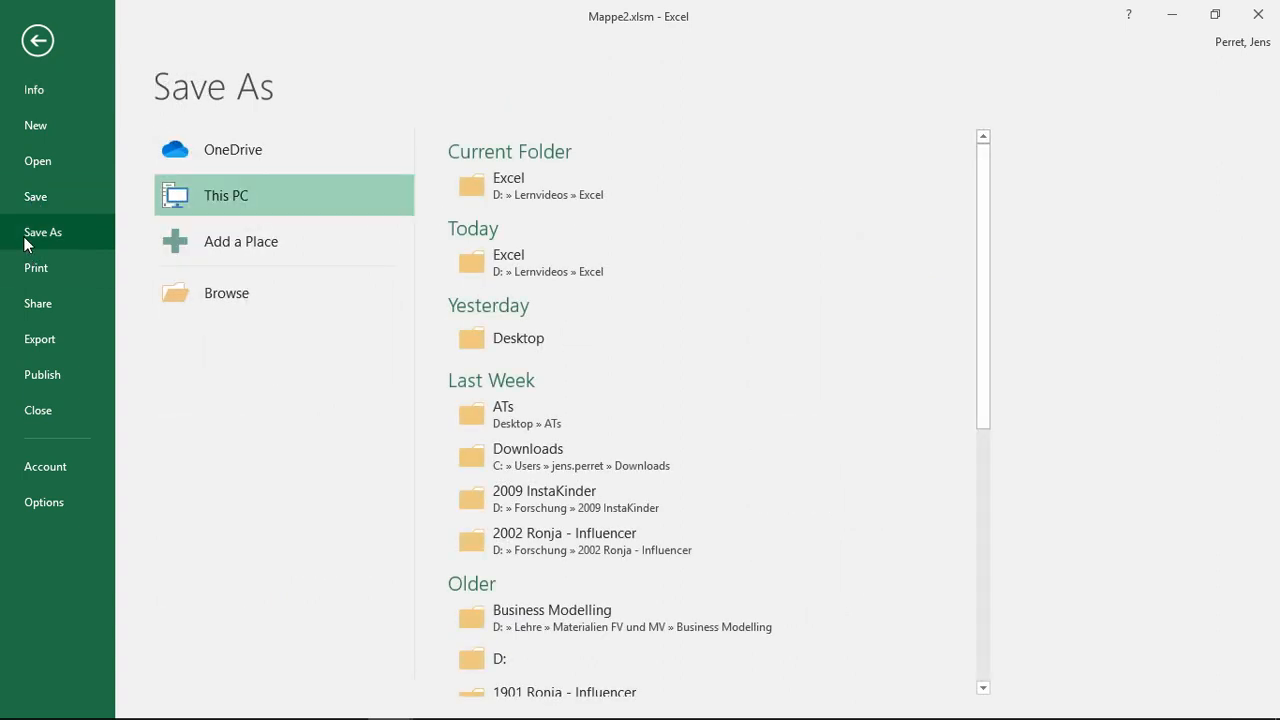
{"action": "mouse_move", "coordinate": [487, 191]}
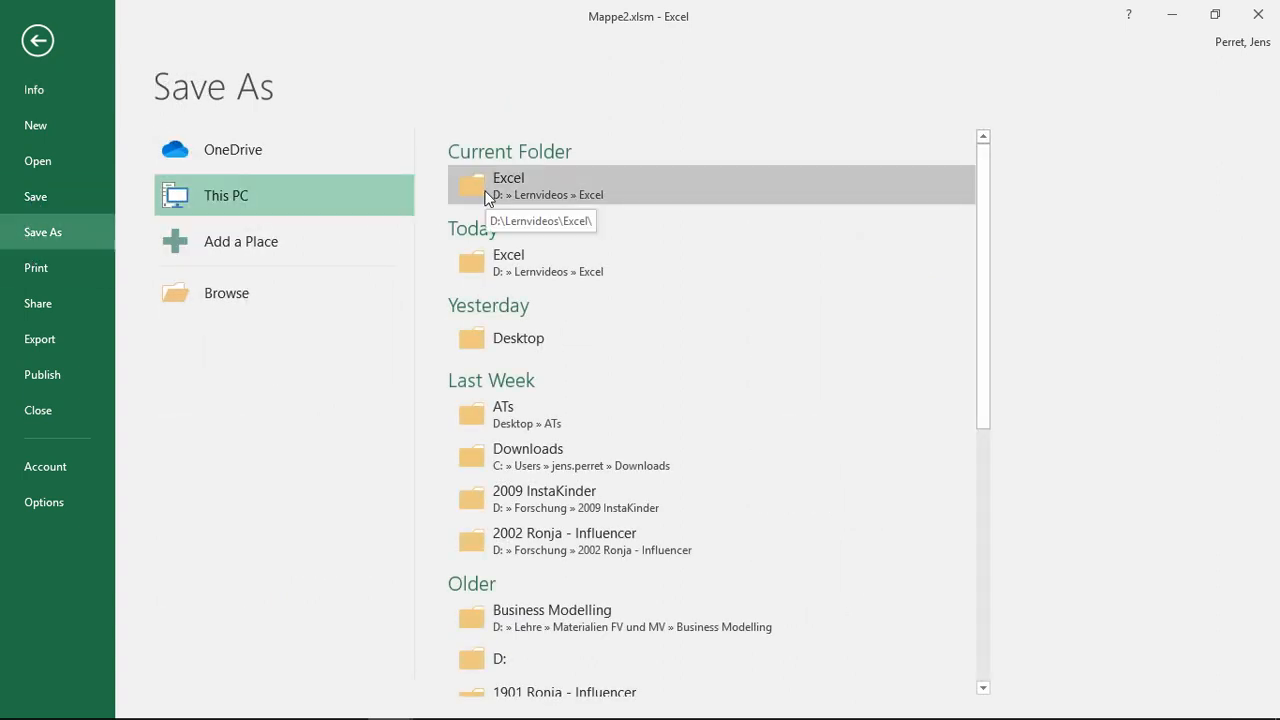
{"action": "mouse_move", "coordinate": [470, 348]}
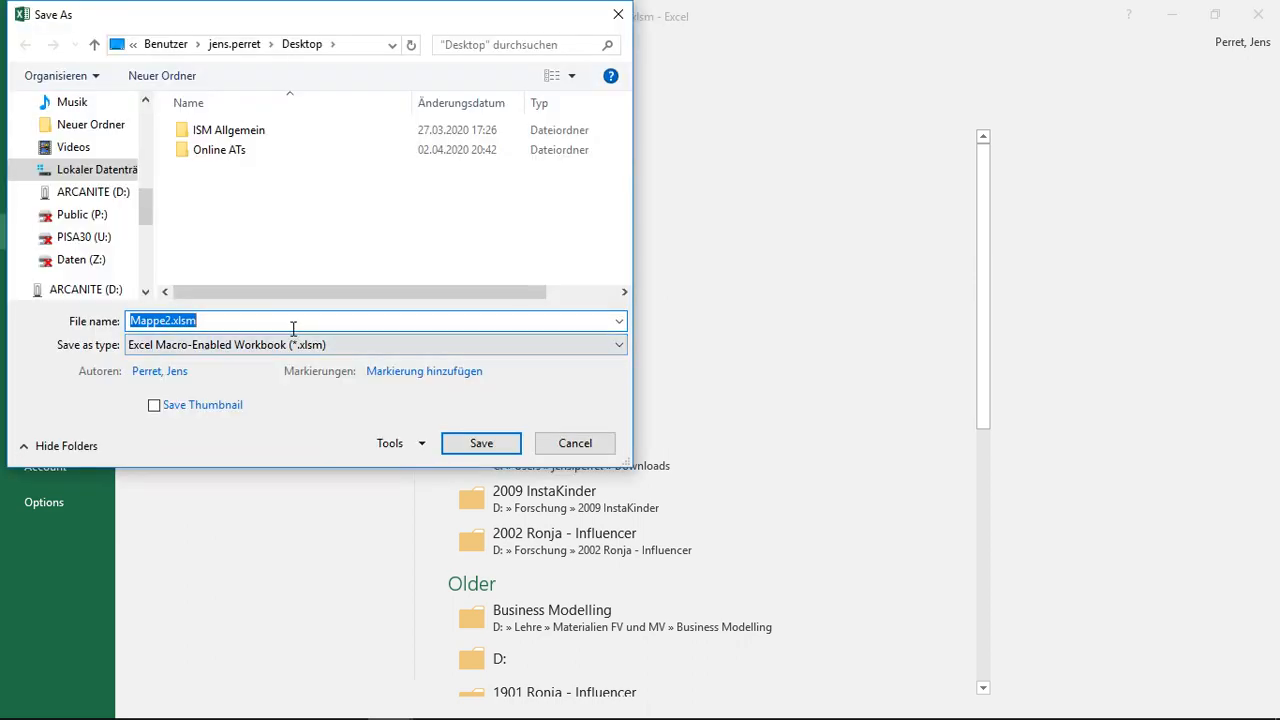
Step: Save the workbook to the Desktop as Mappe2.xlam with type Excel Add-In (*.xlam)
{"action": "left_click", "coordinate": [612, 344]}
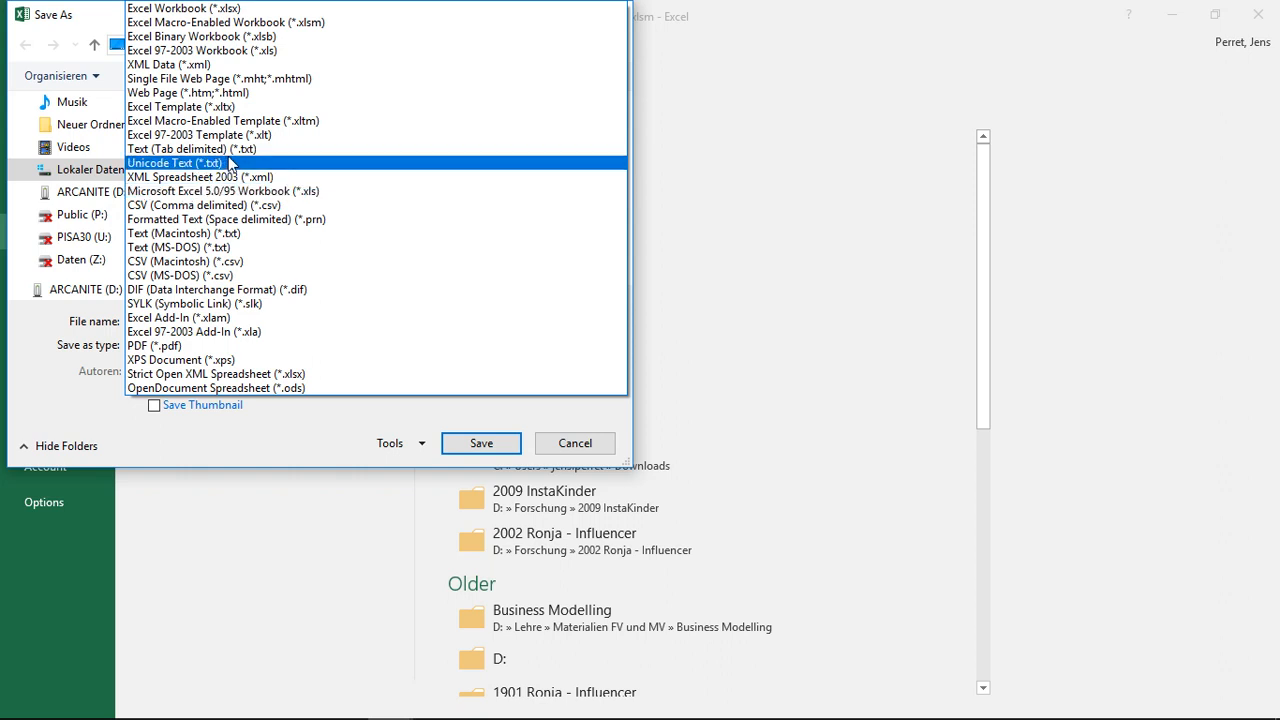
{"action": "mouse_move", "coordinate": [232, 177]}
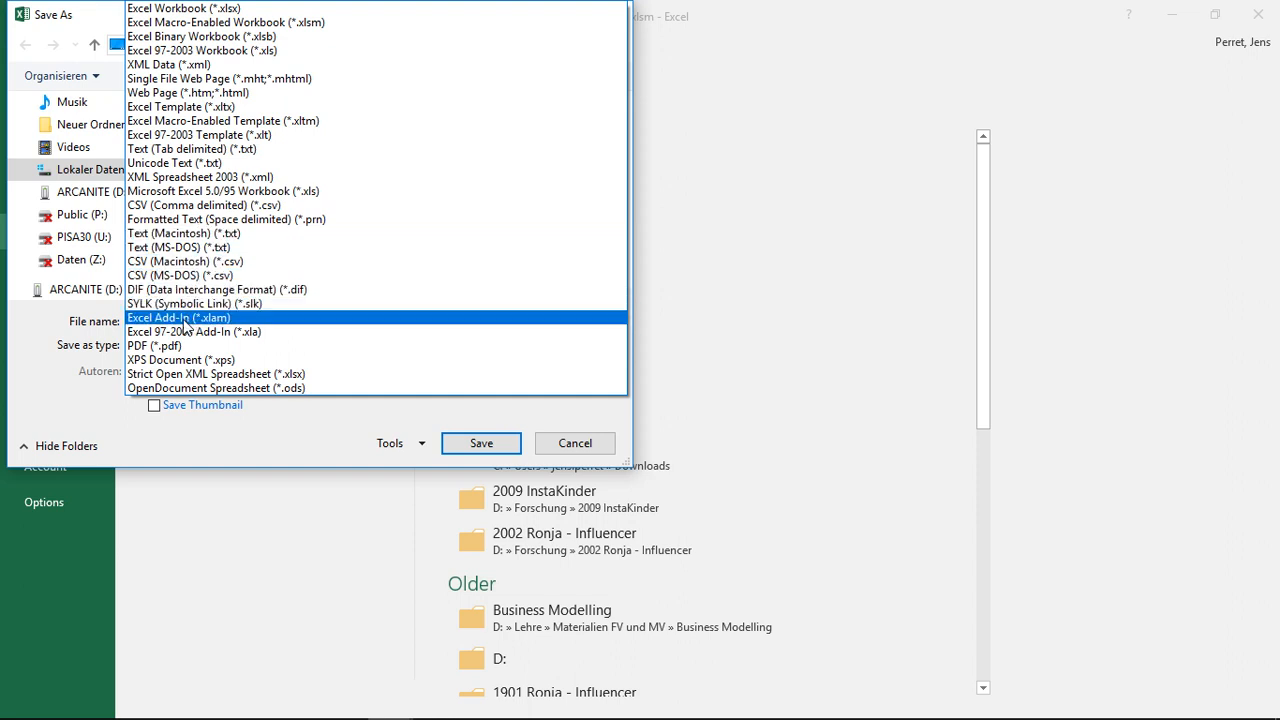
{"action": "mouse_move", "coordinate": [214, 320]}
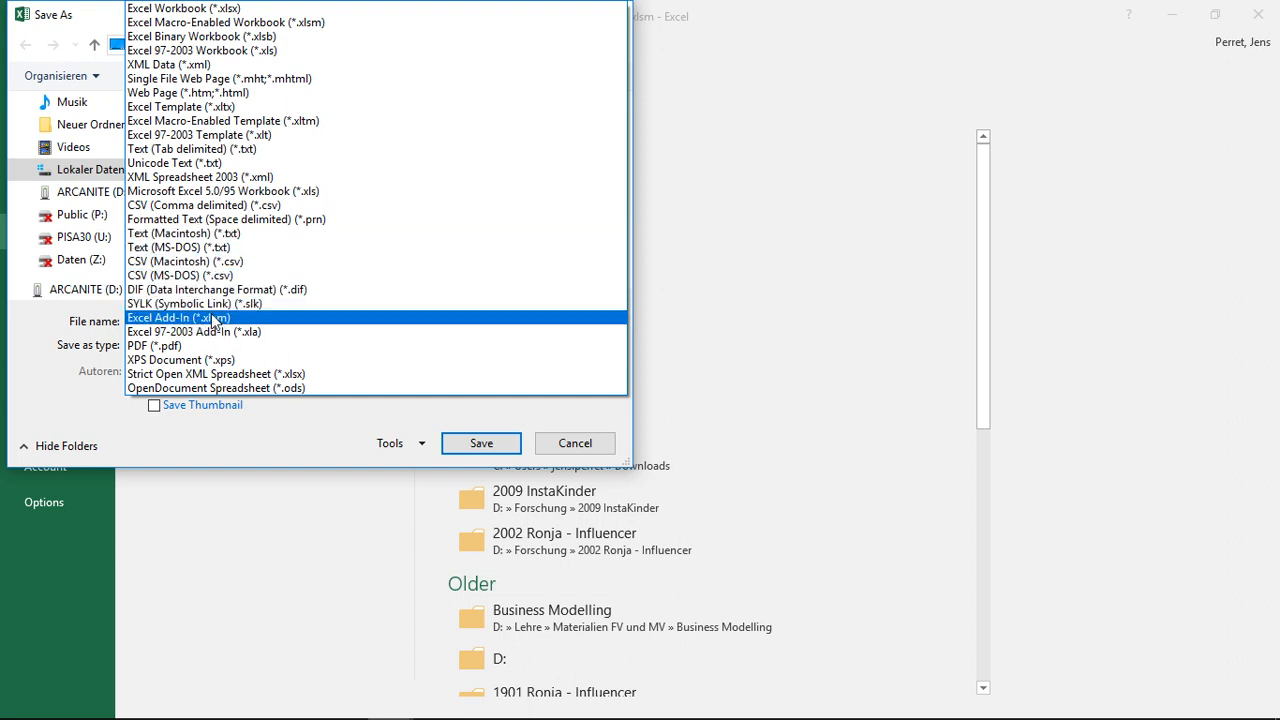
{"action": "left_click", "coordinate": [180, 317]}
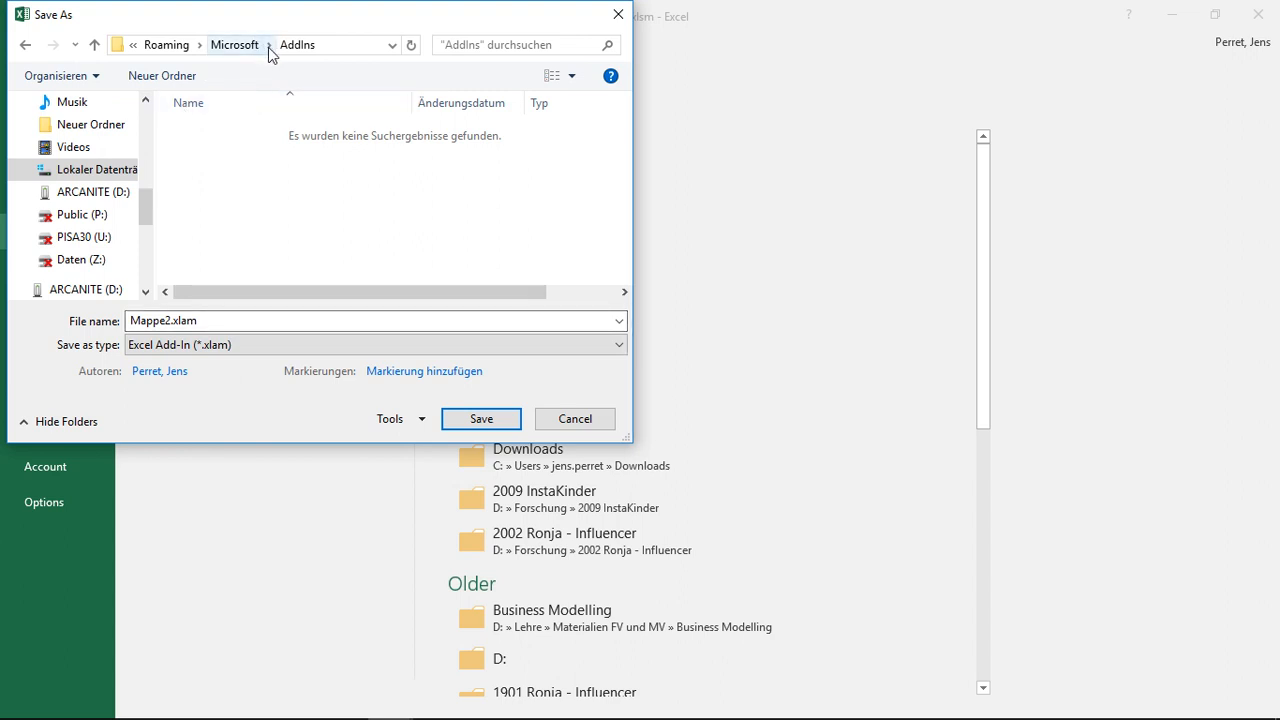
{"action": "mouse_move", "coordinate": [258, 49]}
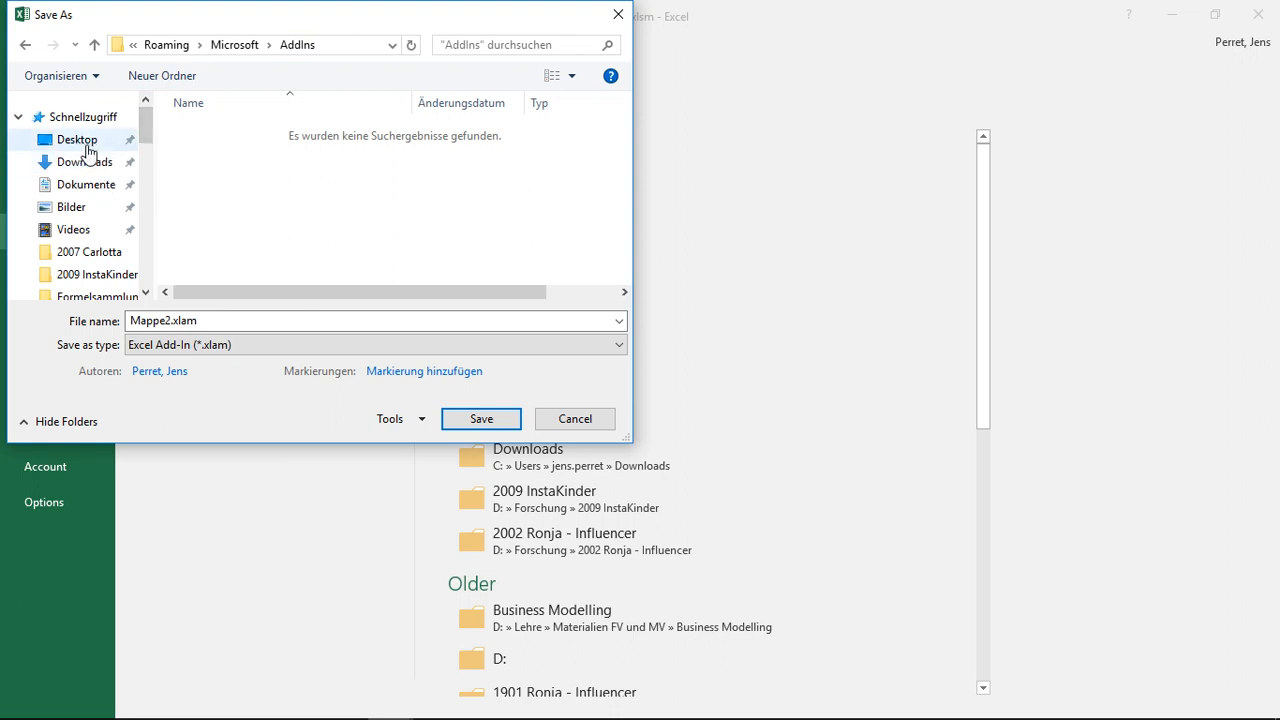
{"action": "left_click", "coordinate": [63, 139]}
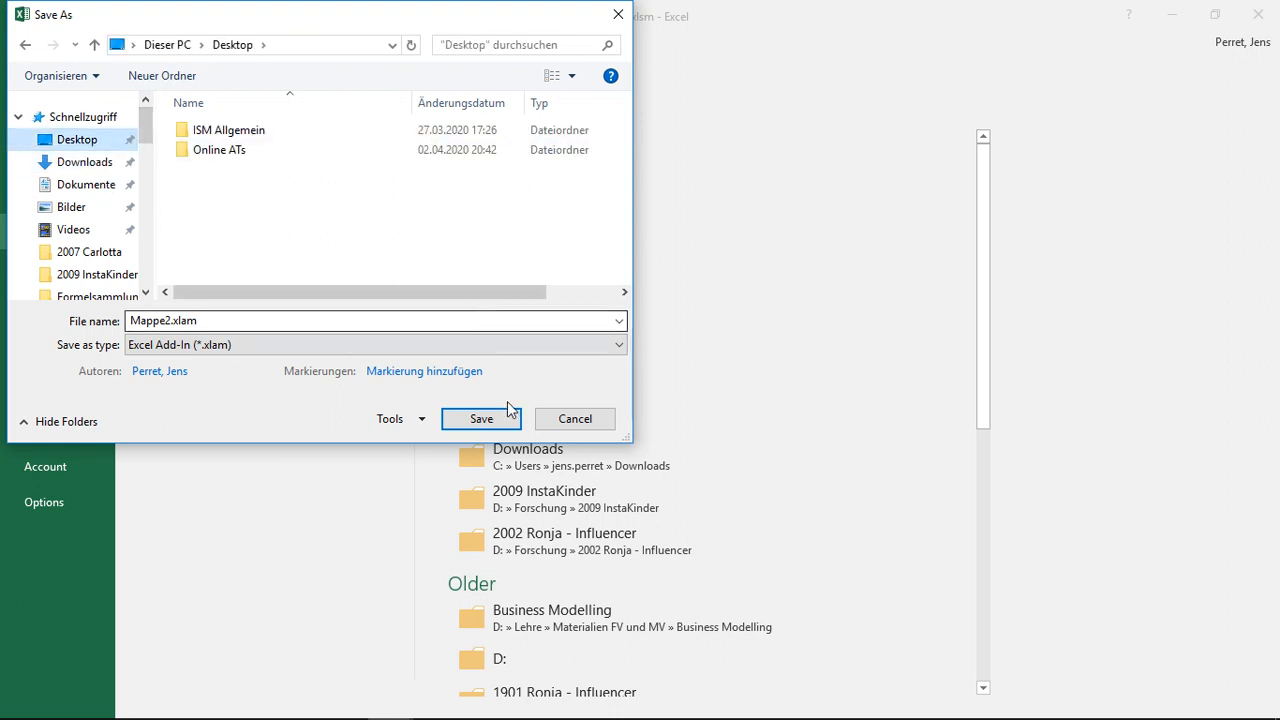
{"action": "left_click", "coordinate": [481, 418]}
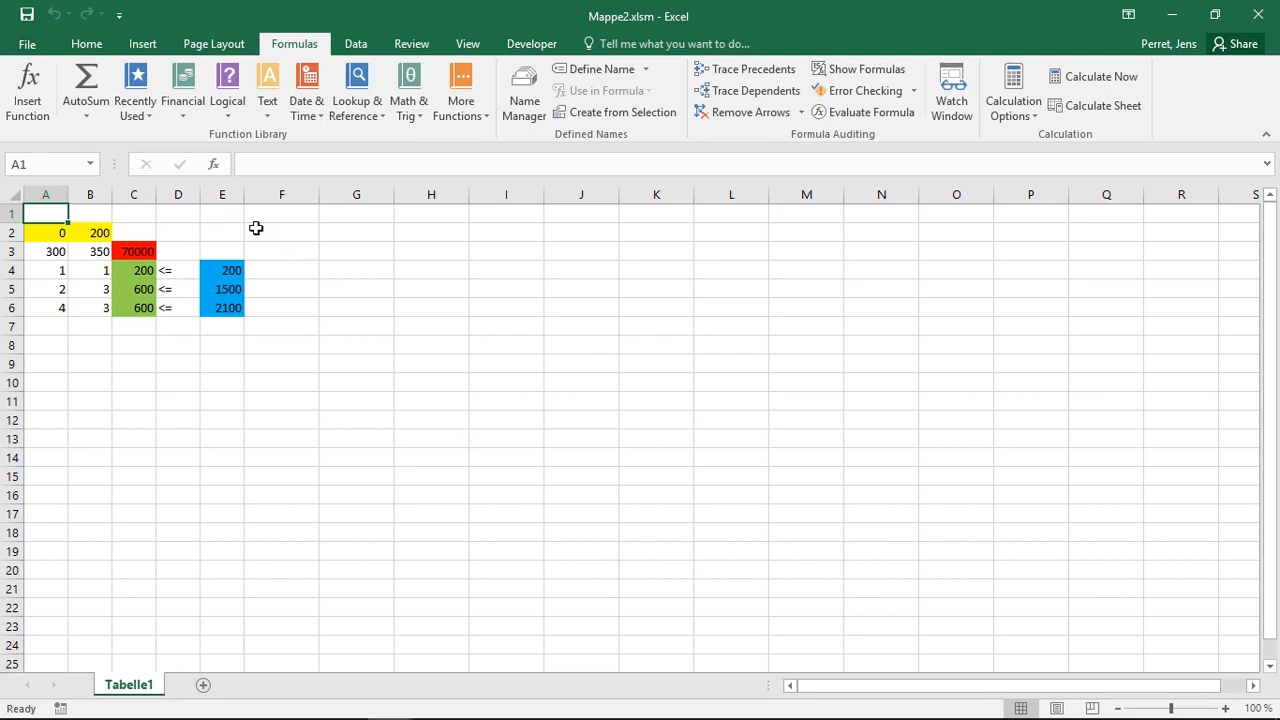
{"action": "mouse_move", "coordinate": [281, 232]}
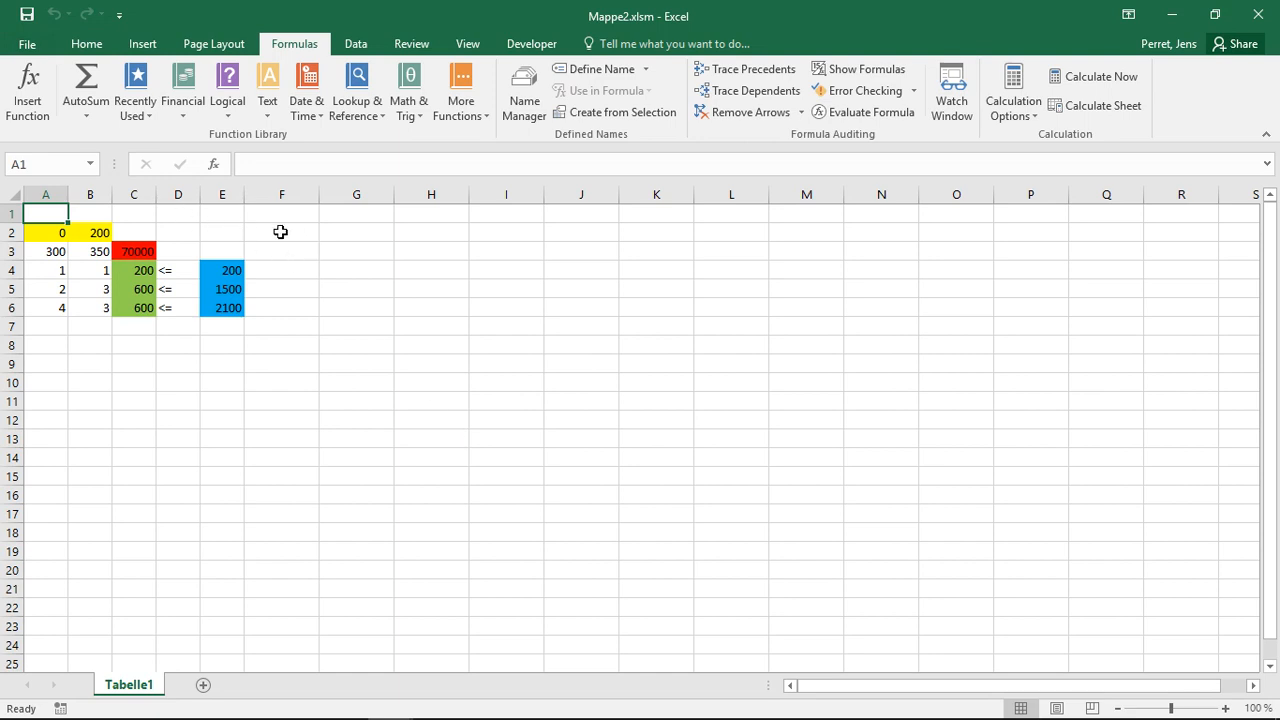
{"action": "mouse_move", "coordinate": [243, 227]}
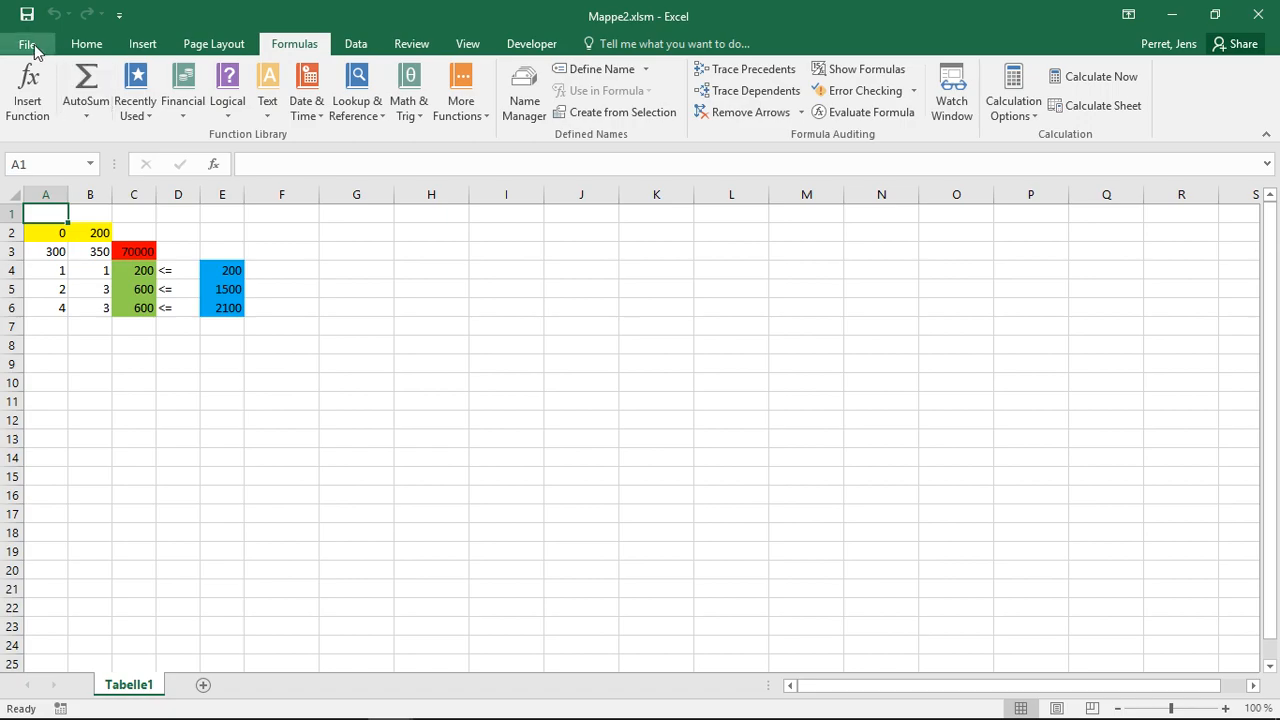
Step: Open Mappe2.xlam from the Recent files list via File > Open
{"action": "left_click", "coordinate": [23, 43]}
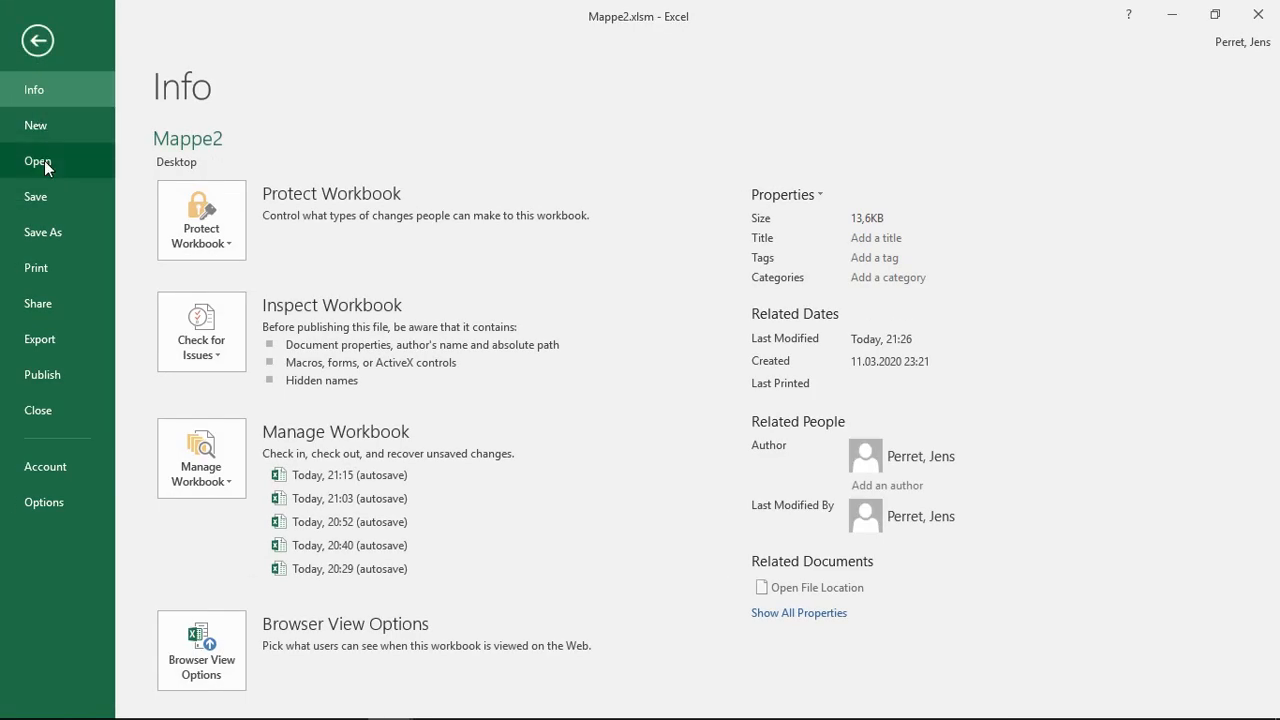
{"action": "left_click", "coordinate": [37, 161]}
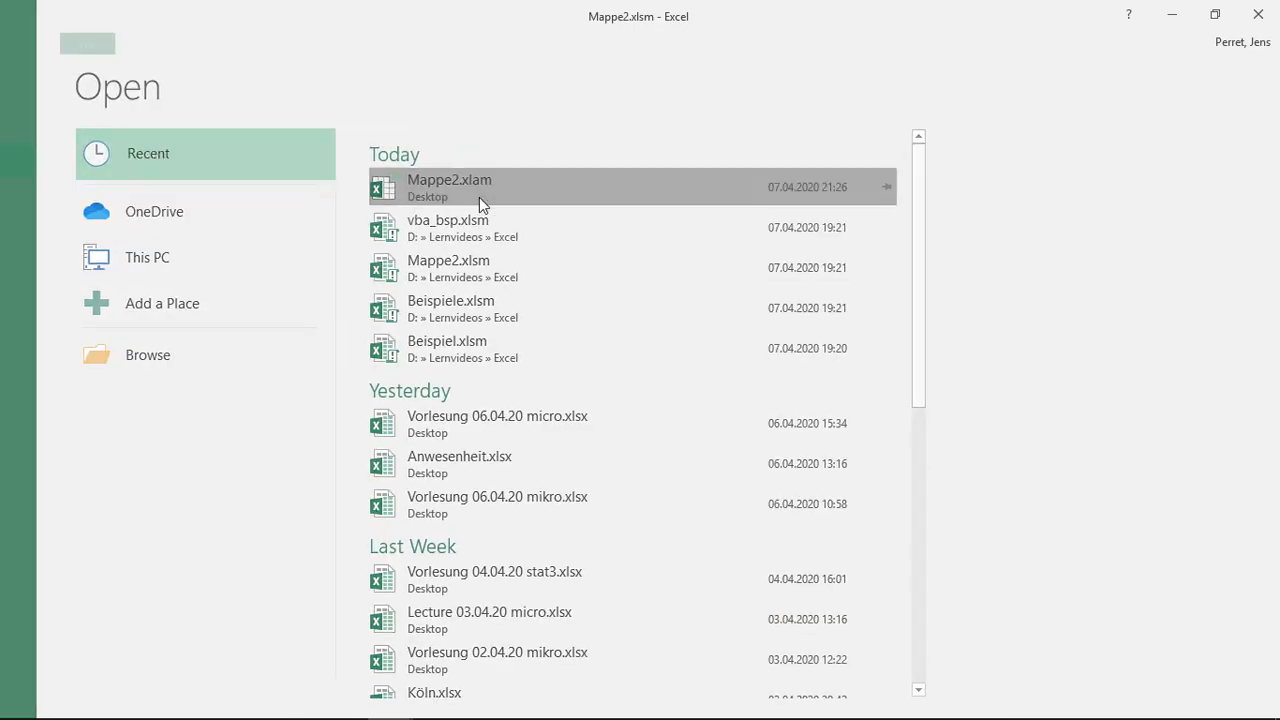
{"action": "double_click", "coordinate": [448, 187]}
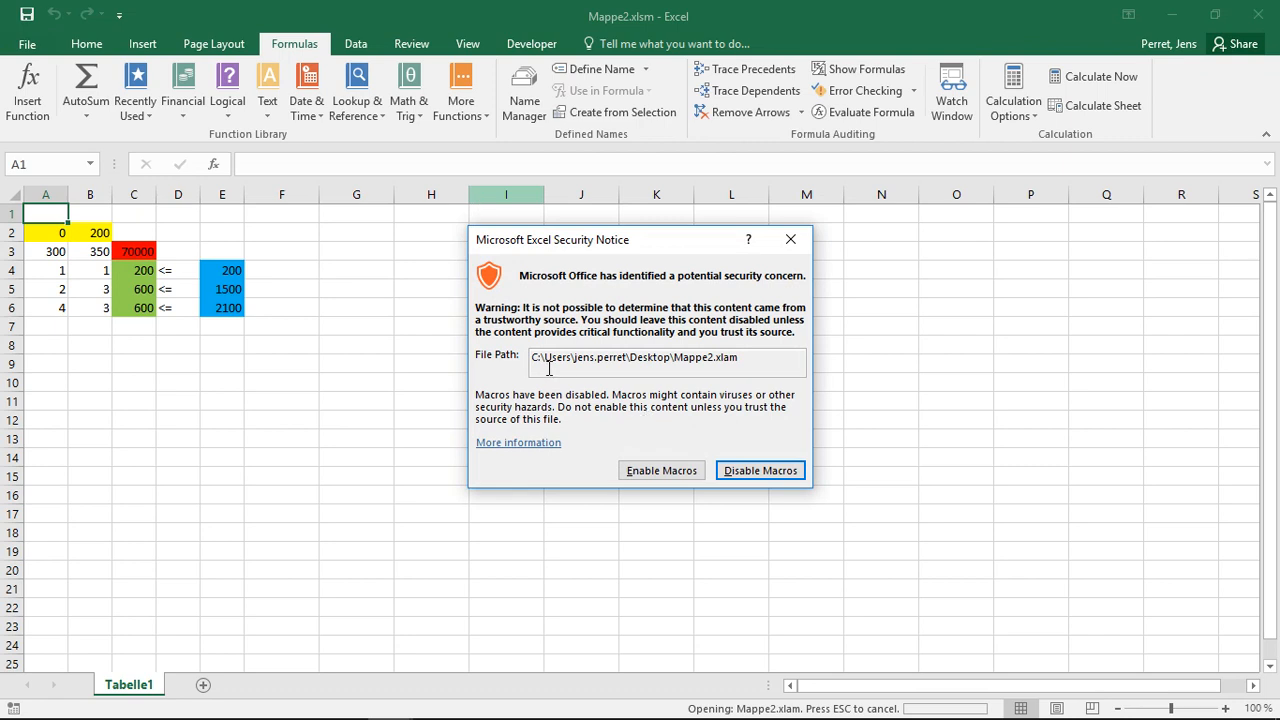
{"action": "mouse_move", "coordinate": [740, 301]}
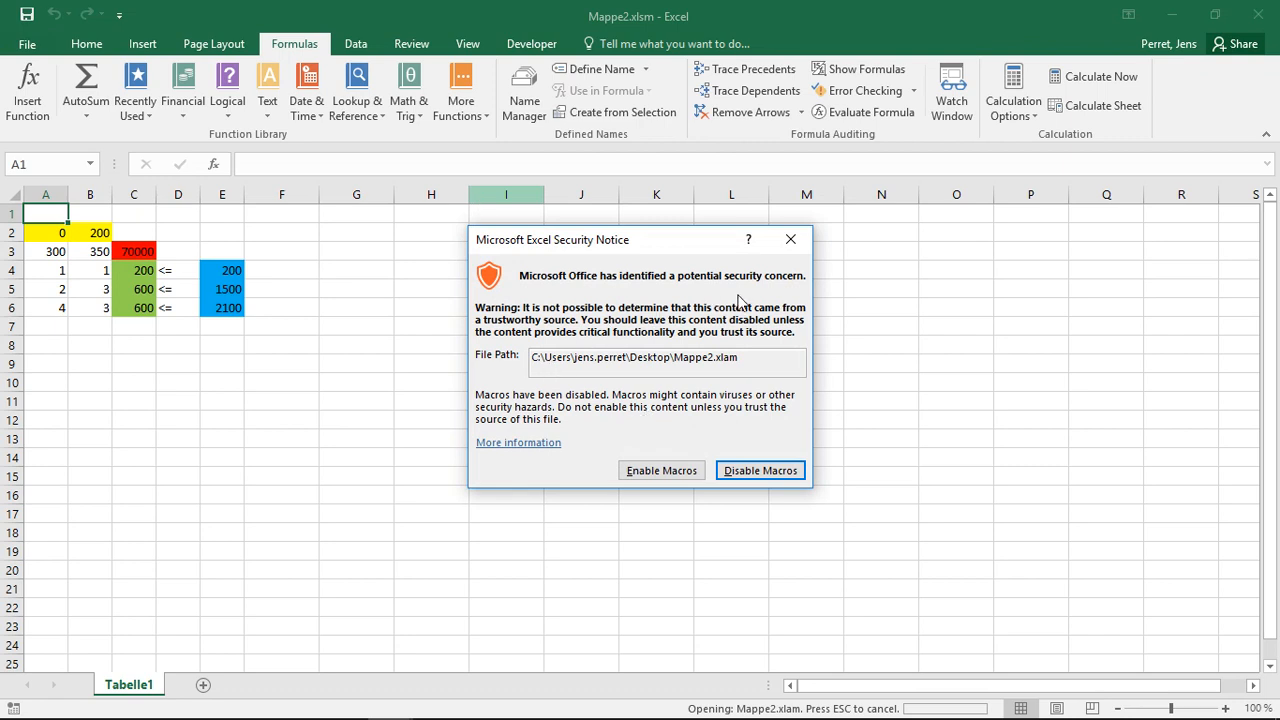
{"action": "mouse_move", "coordinate": [687, 362]}
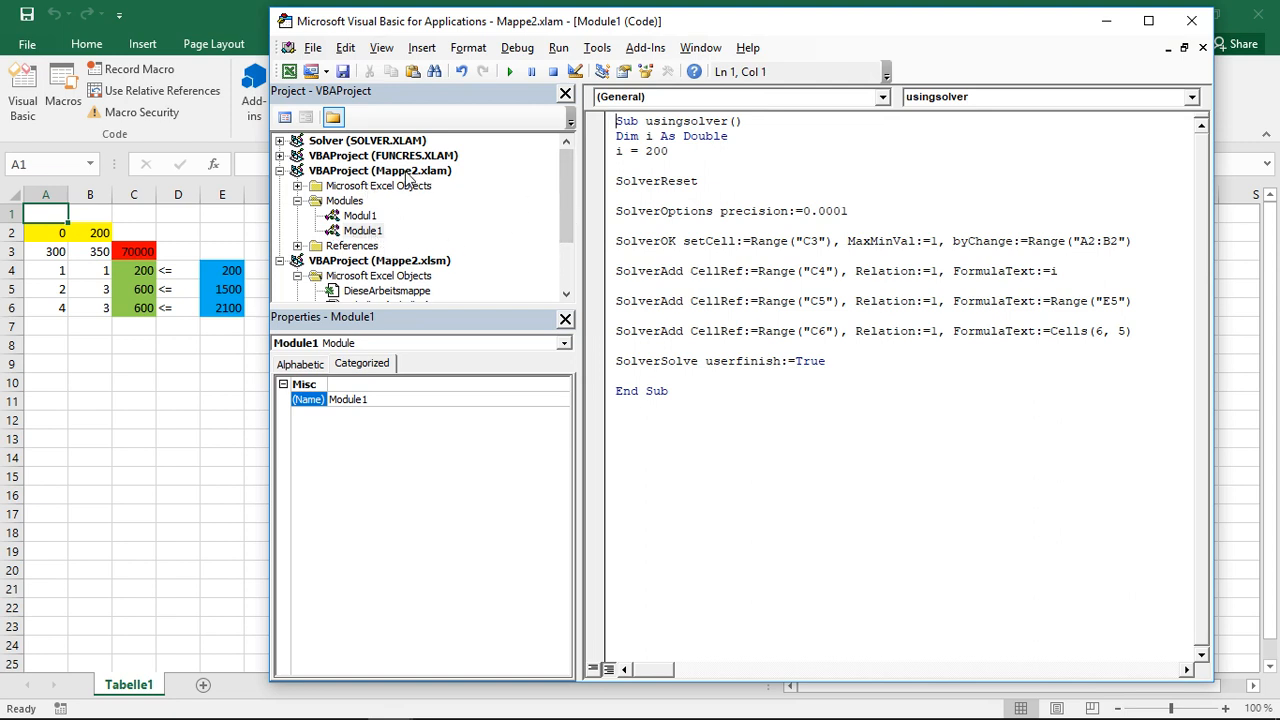
{"action": "mouse_move", "coordinate": [420, 186]}
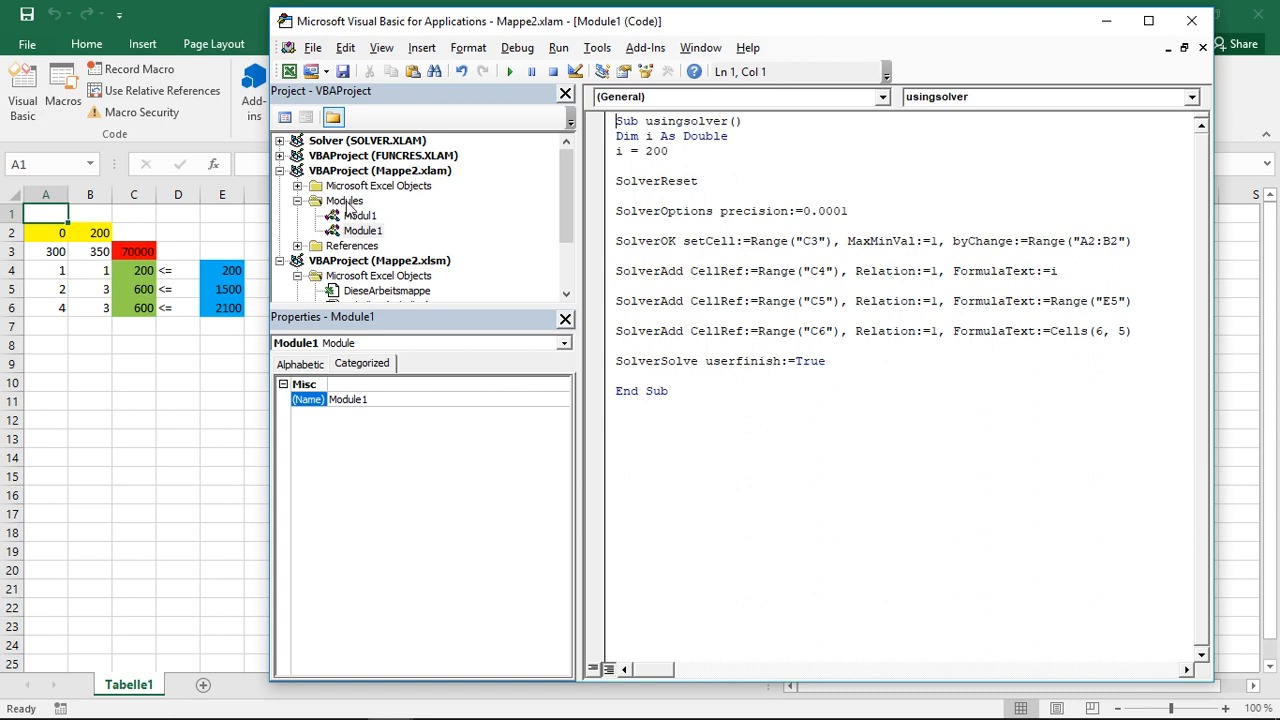
Step: Close Mappe2.xlsm with Don't Save, then reopen Visual Basic showing the Mappe2.xlam project
{"action": "left_click", "coordinate": [365, 230]}
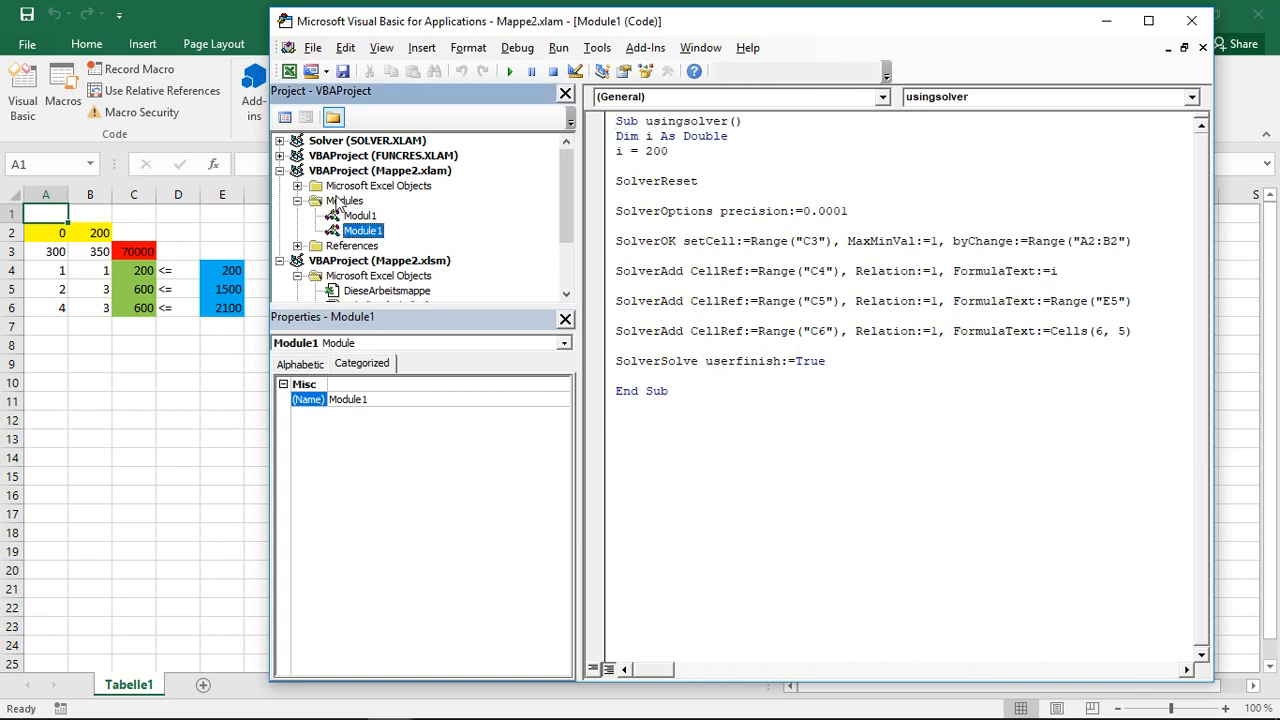
{"action": "left_click", "coordinate": [297, 185]}
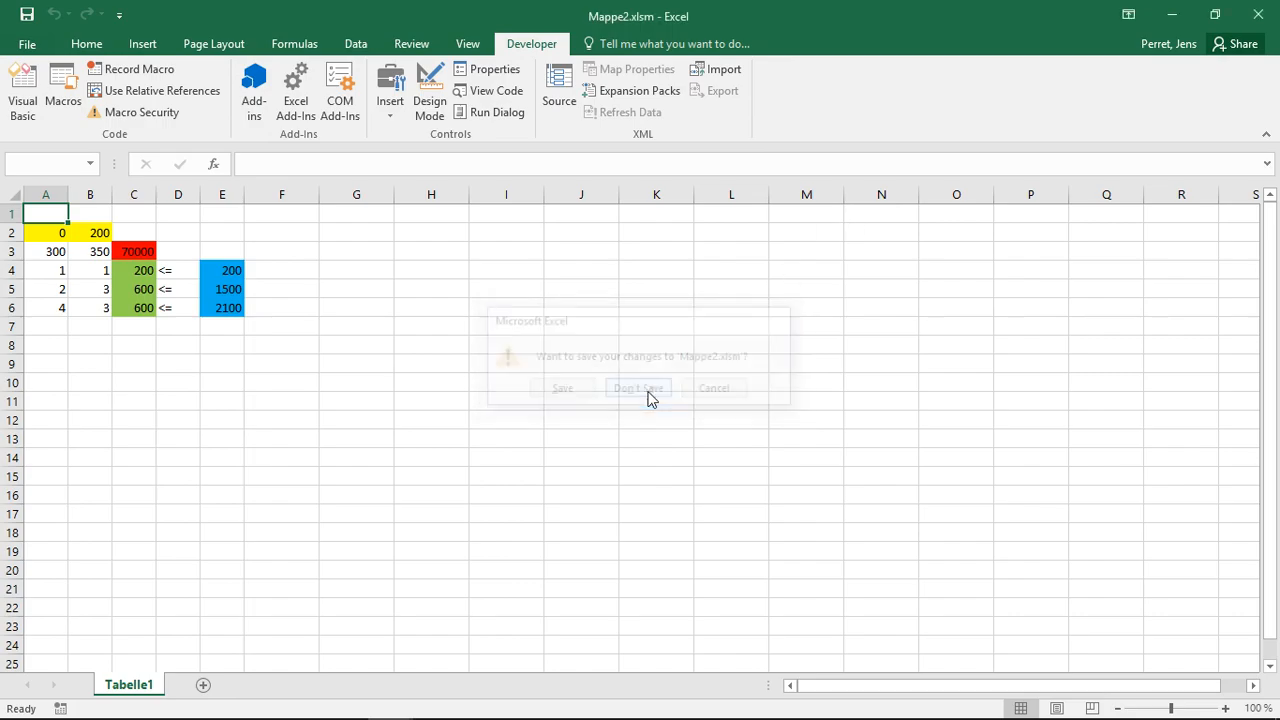
{"action": "left_click", "coordinate": [638, 388]}
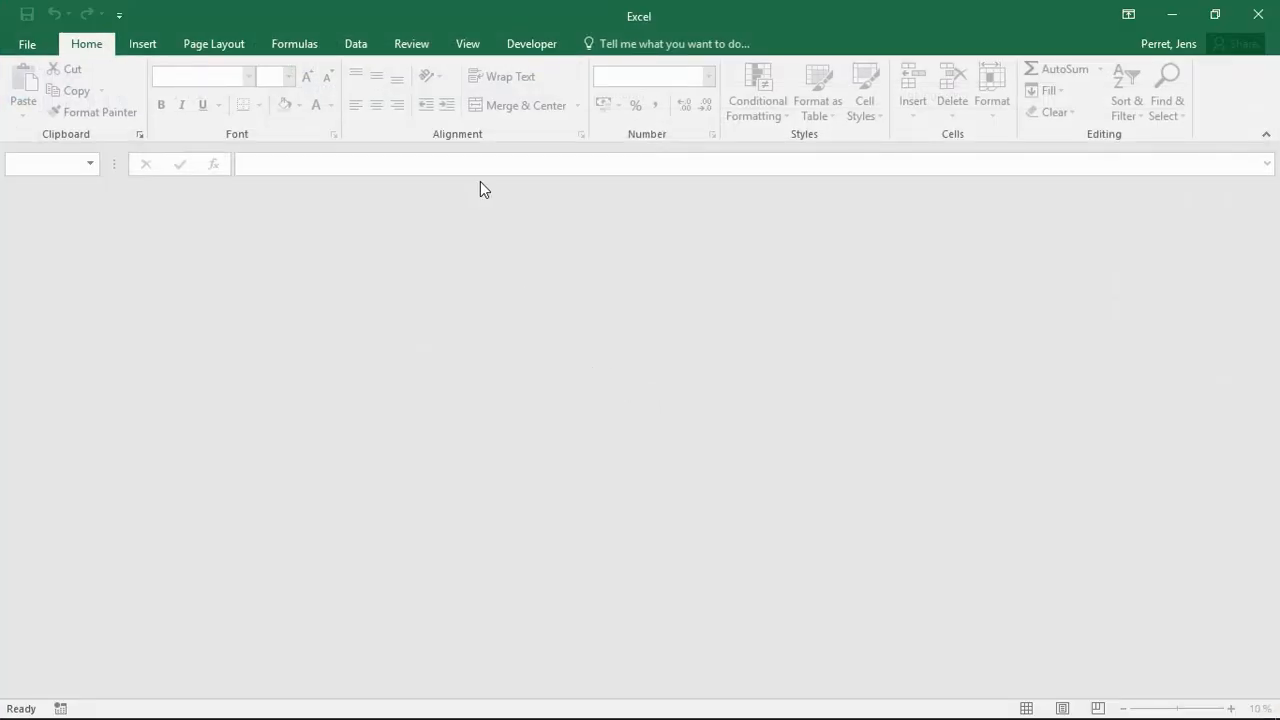
{"action": "left_click", "coordinate": [530, 43]}
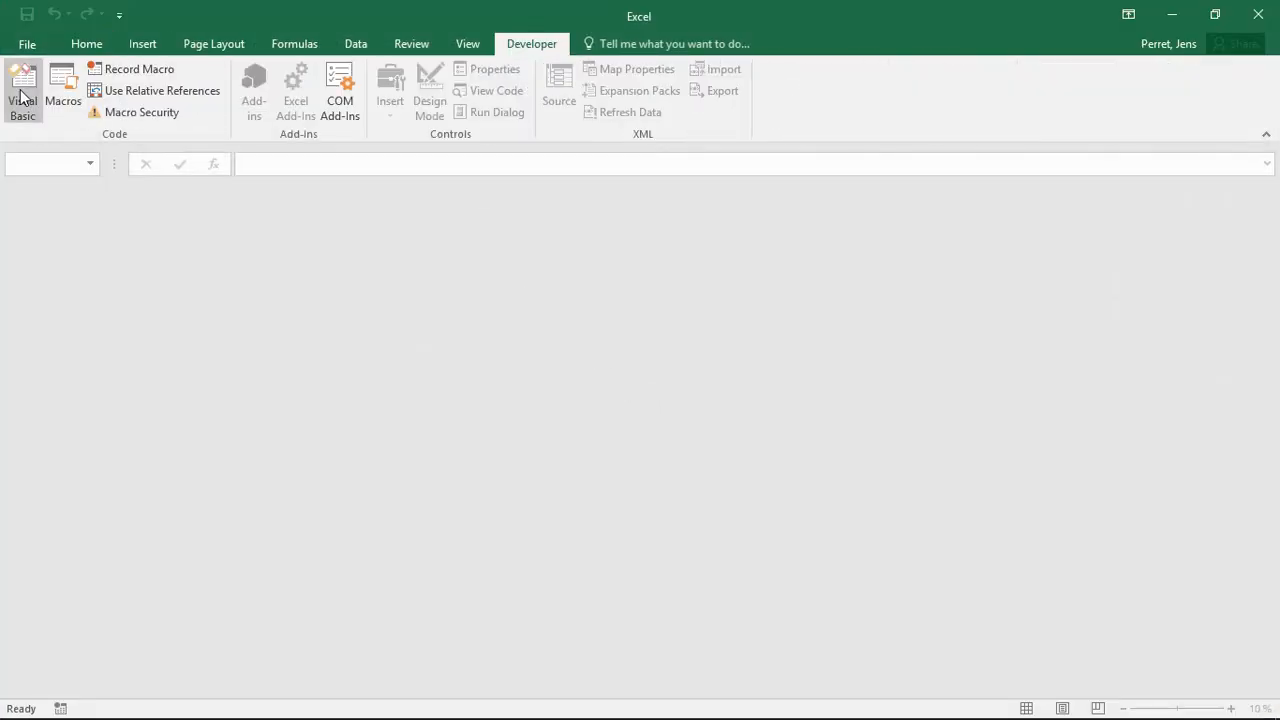
{"action": "left_click", "coordinate": [22, 90]}
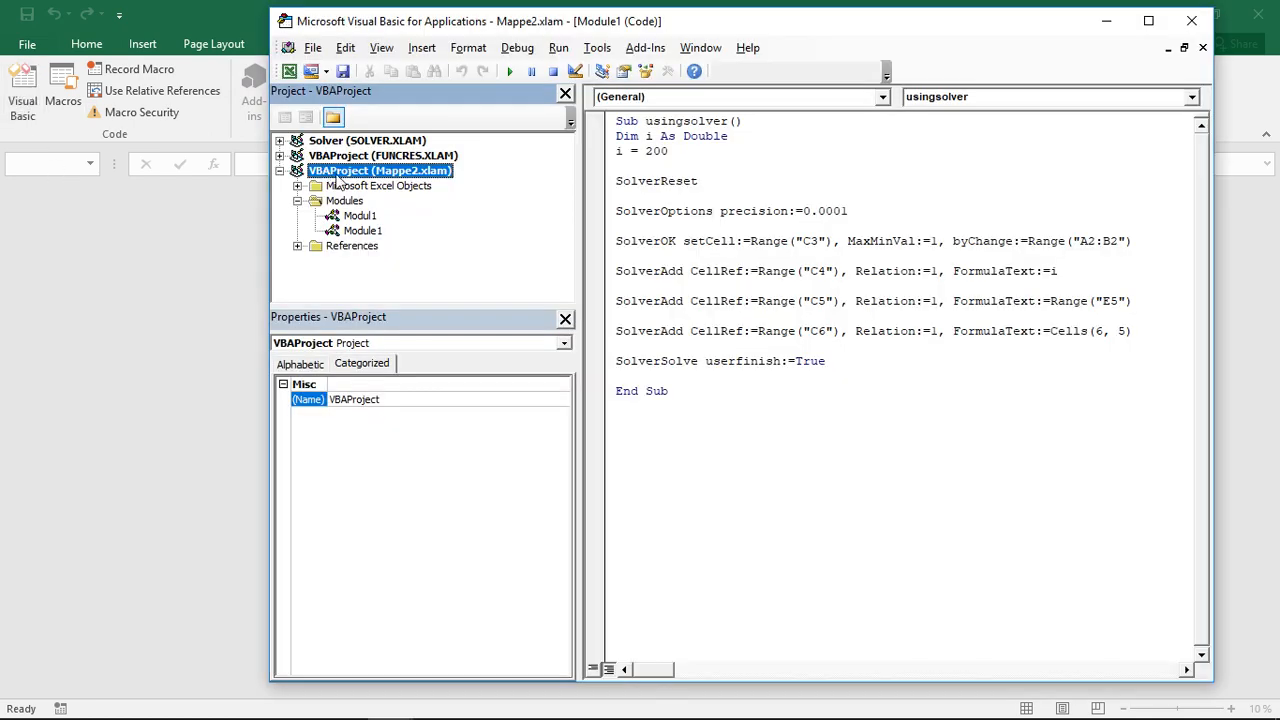
{"action": "mouse_move", "coordinate": [452, 178]}
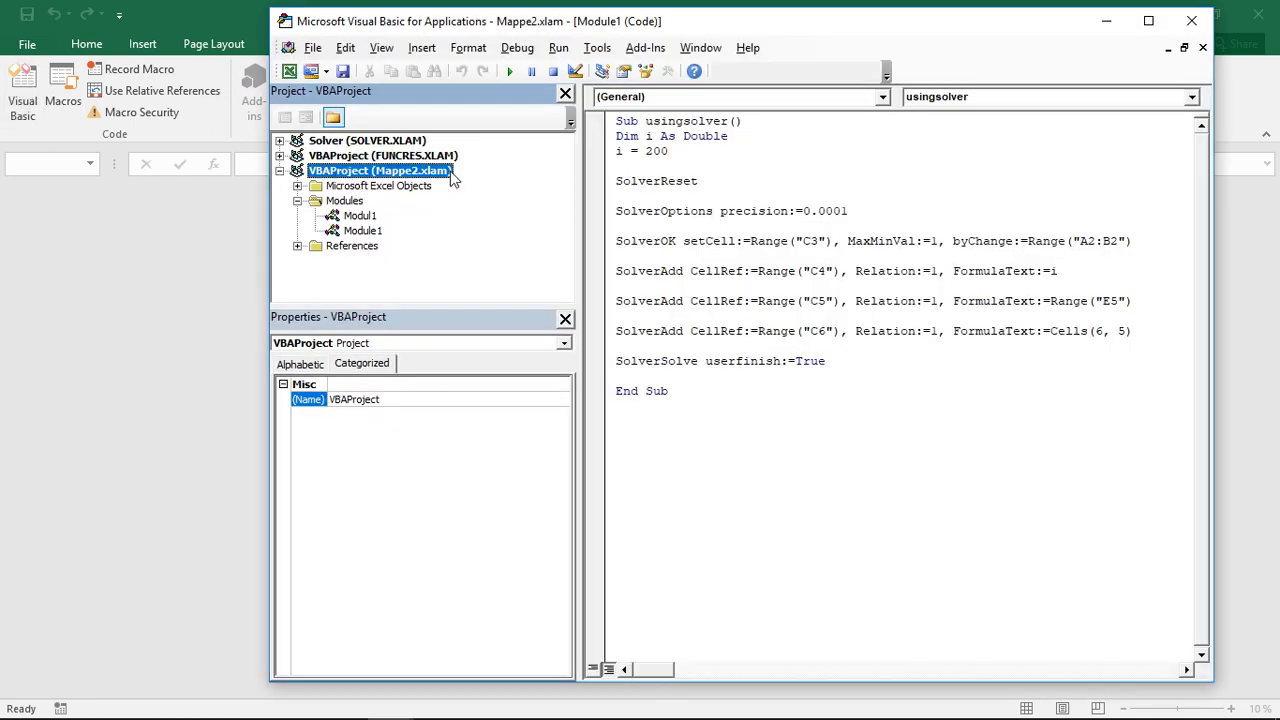